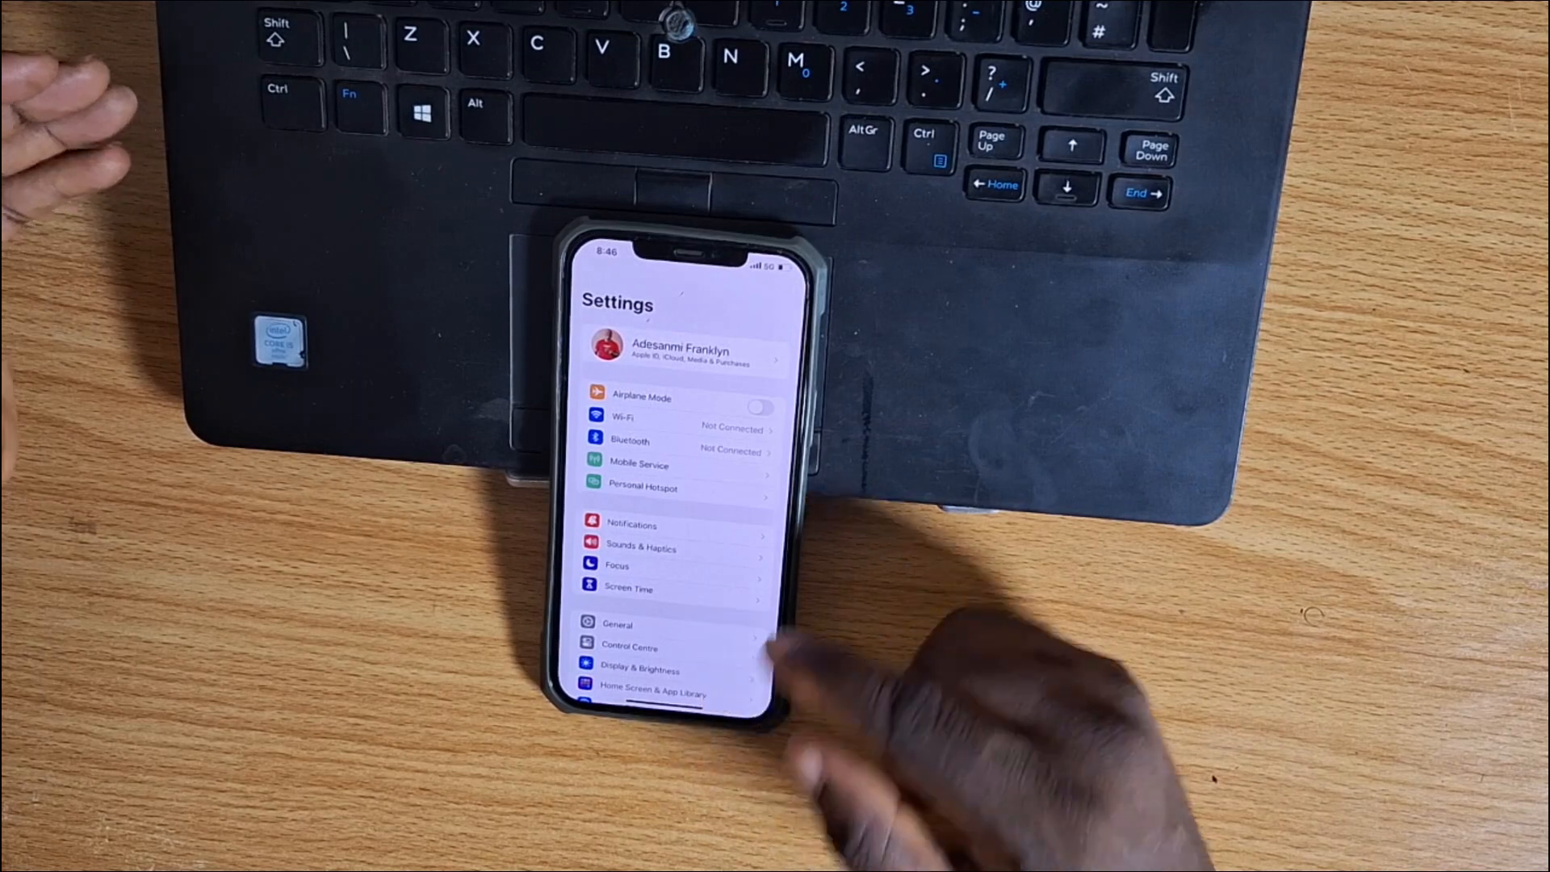
# Step: Scroll down the main Settings list and open Privacy & Security
pyautogui.scroll(-3)
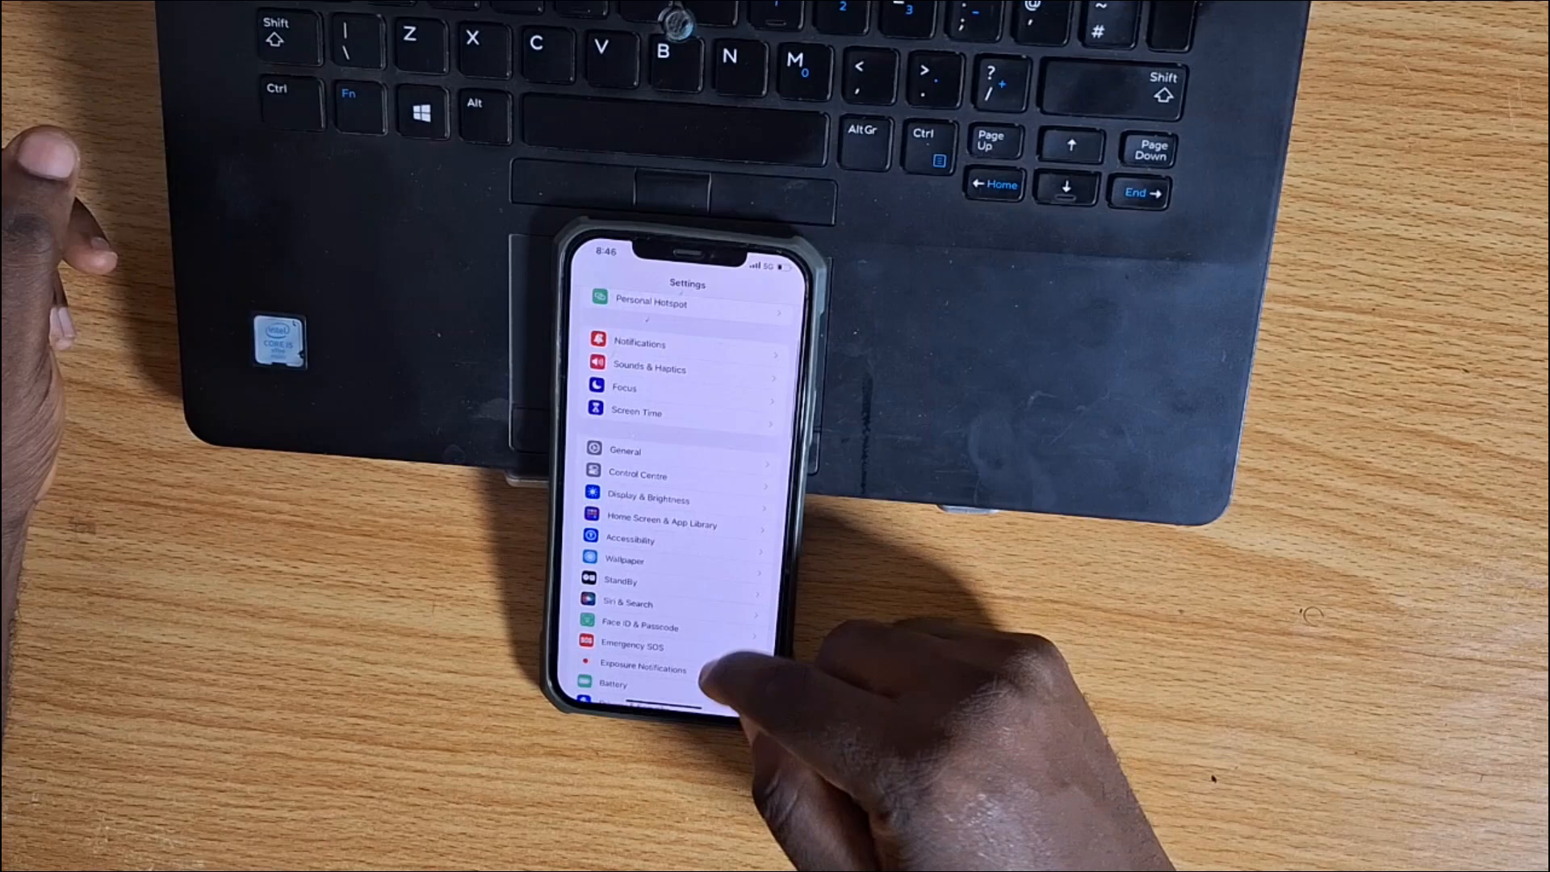
pyautogui.scroll(-3)
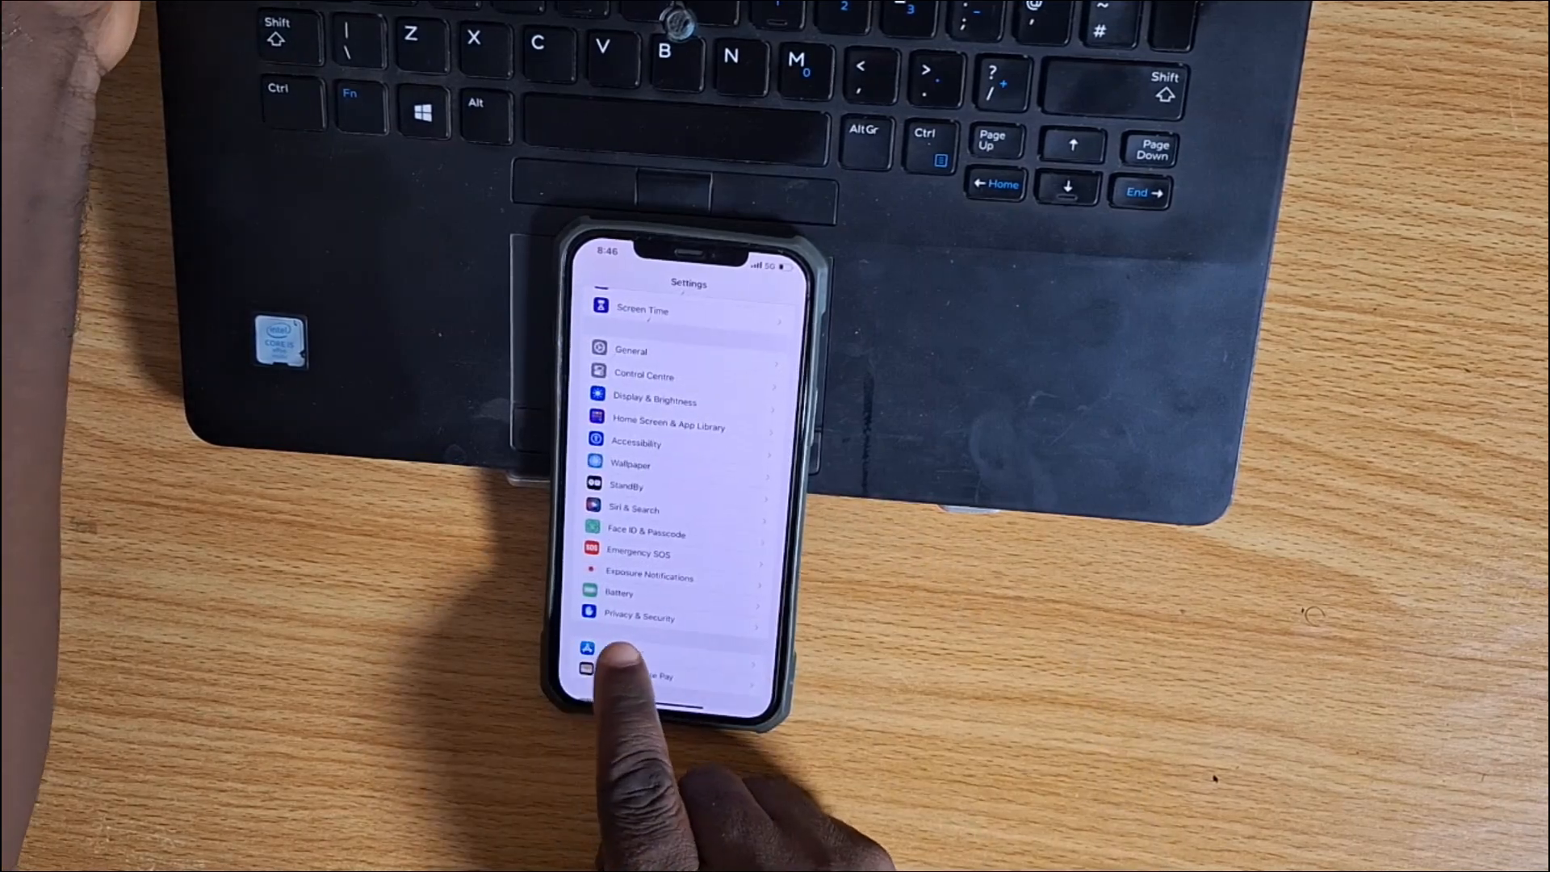
pyautogui.click(638, 617)
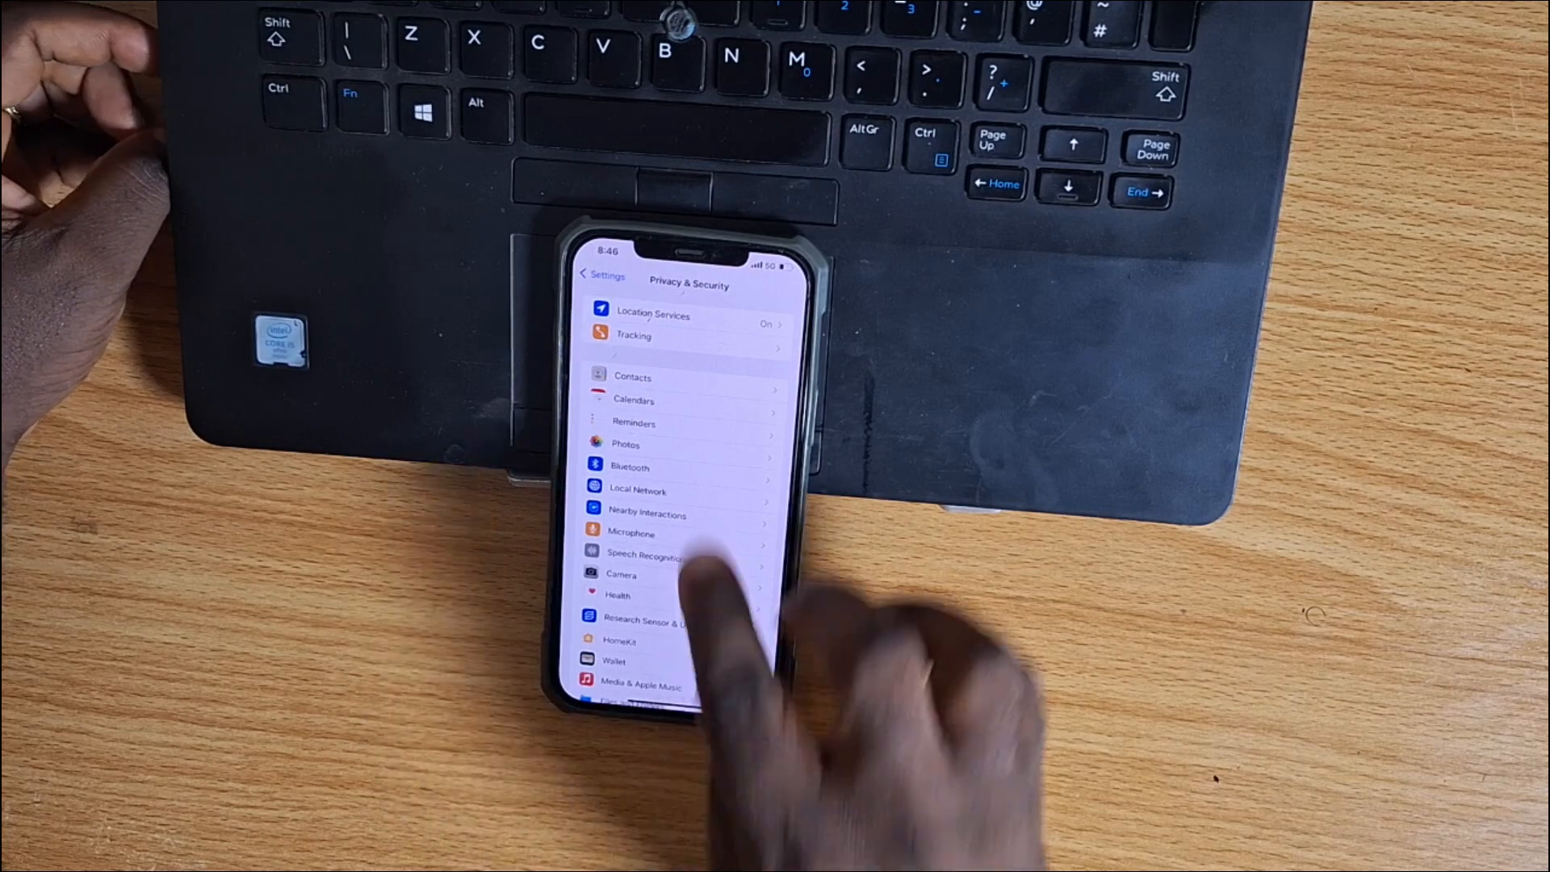
# Step: Switch Location Services off and confirm with Turn Off
pyautogui.click(652, 314)
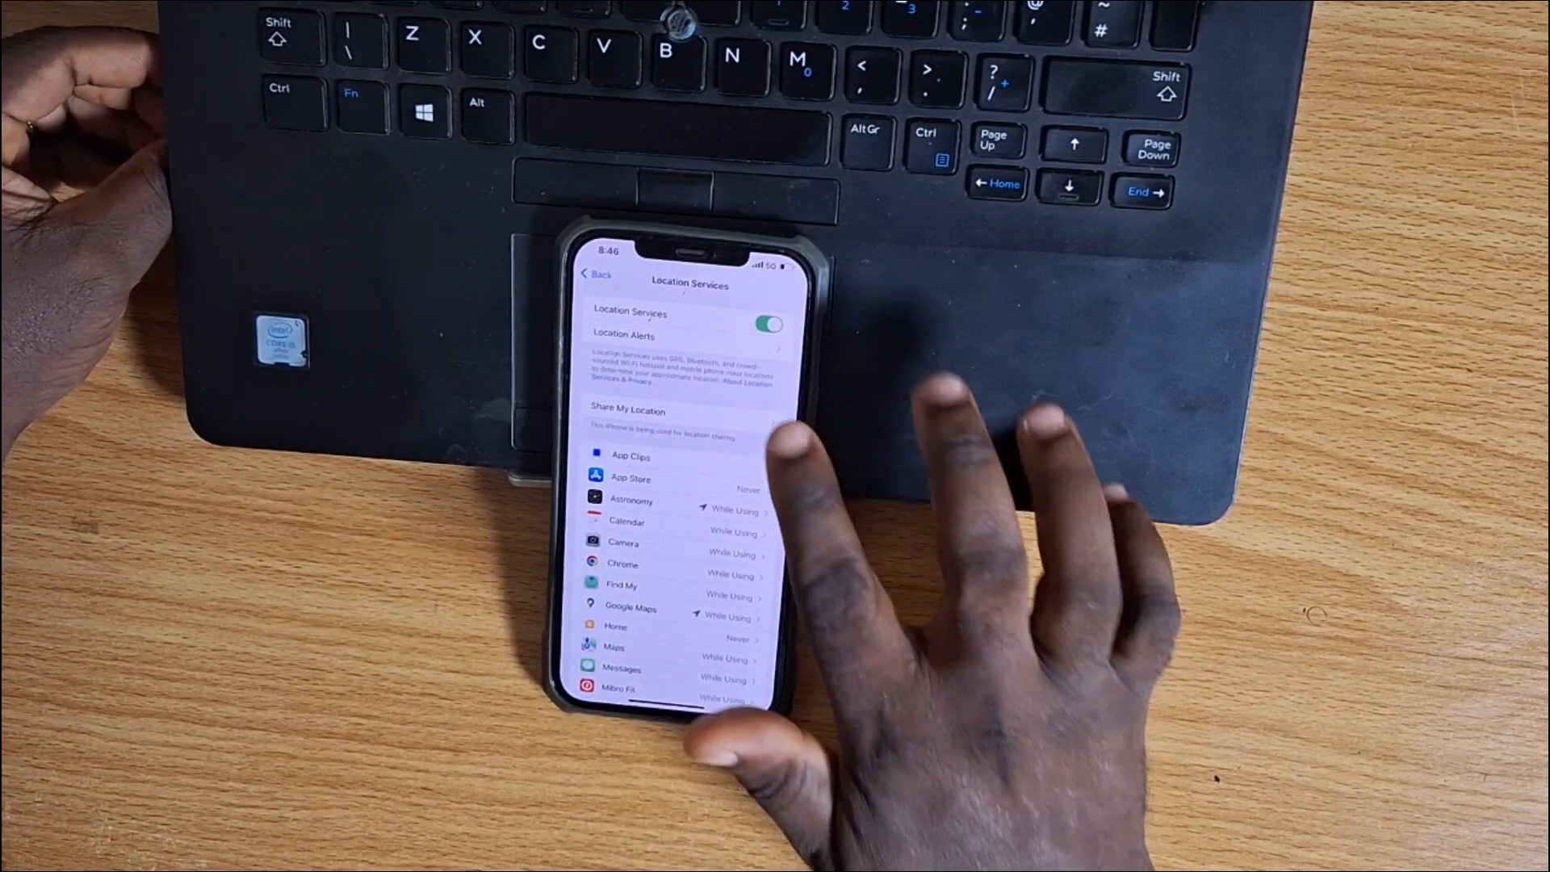
pyautogui.click(770, 326)
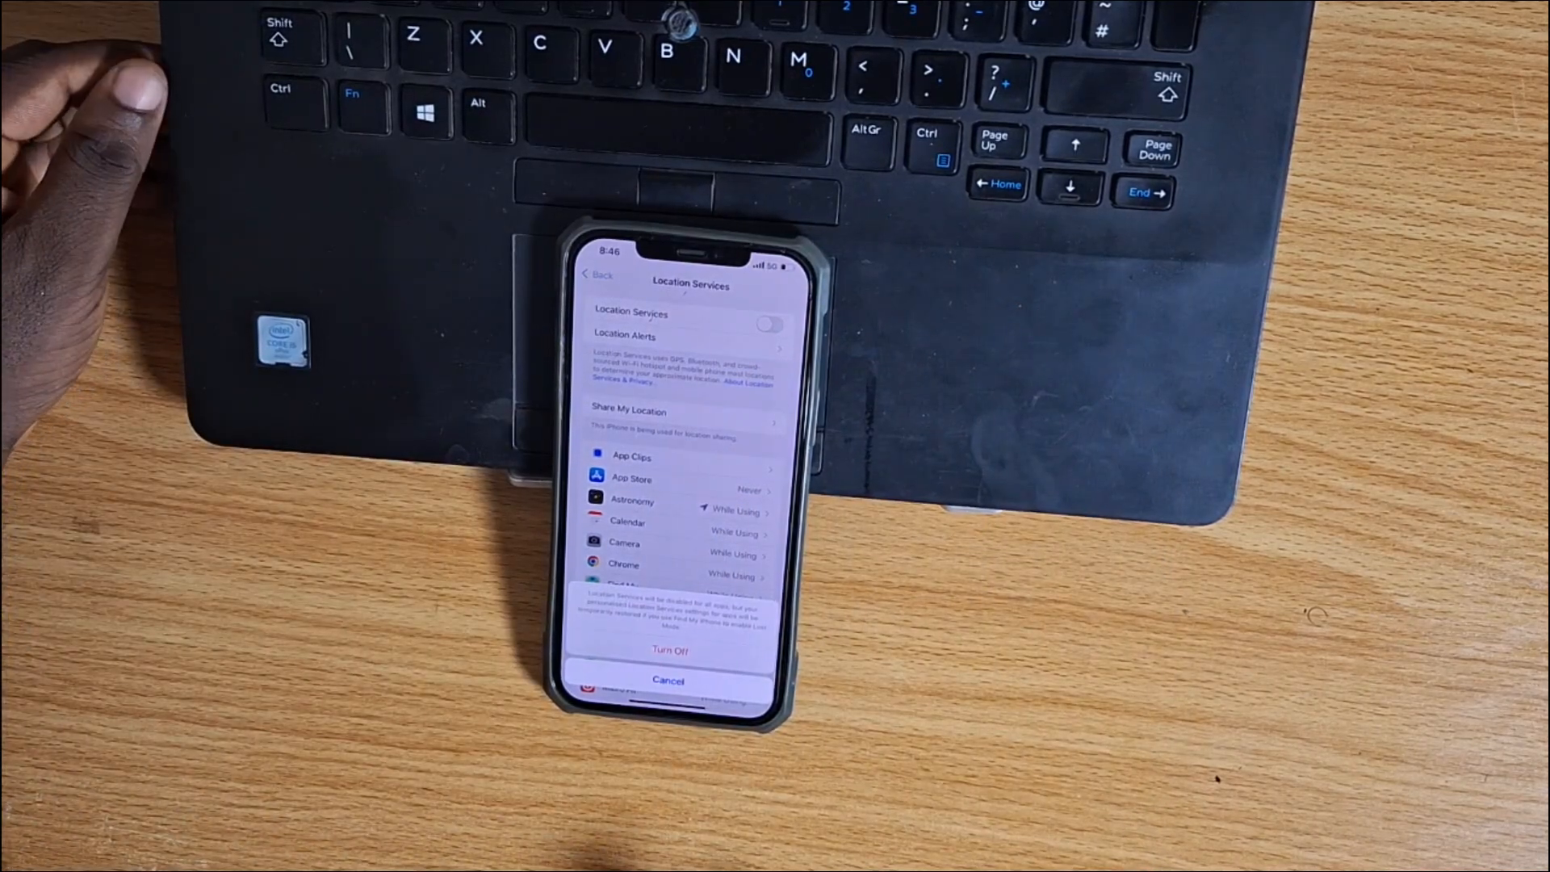
pyautogui.click(670, 650)
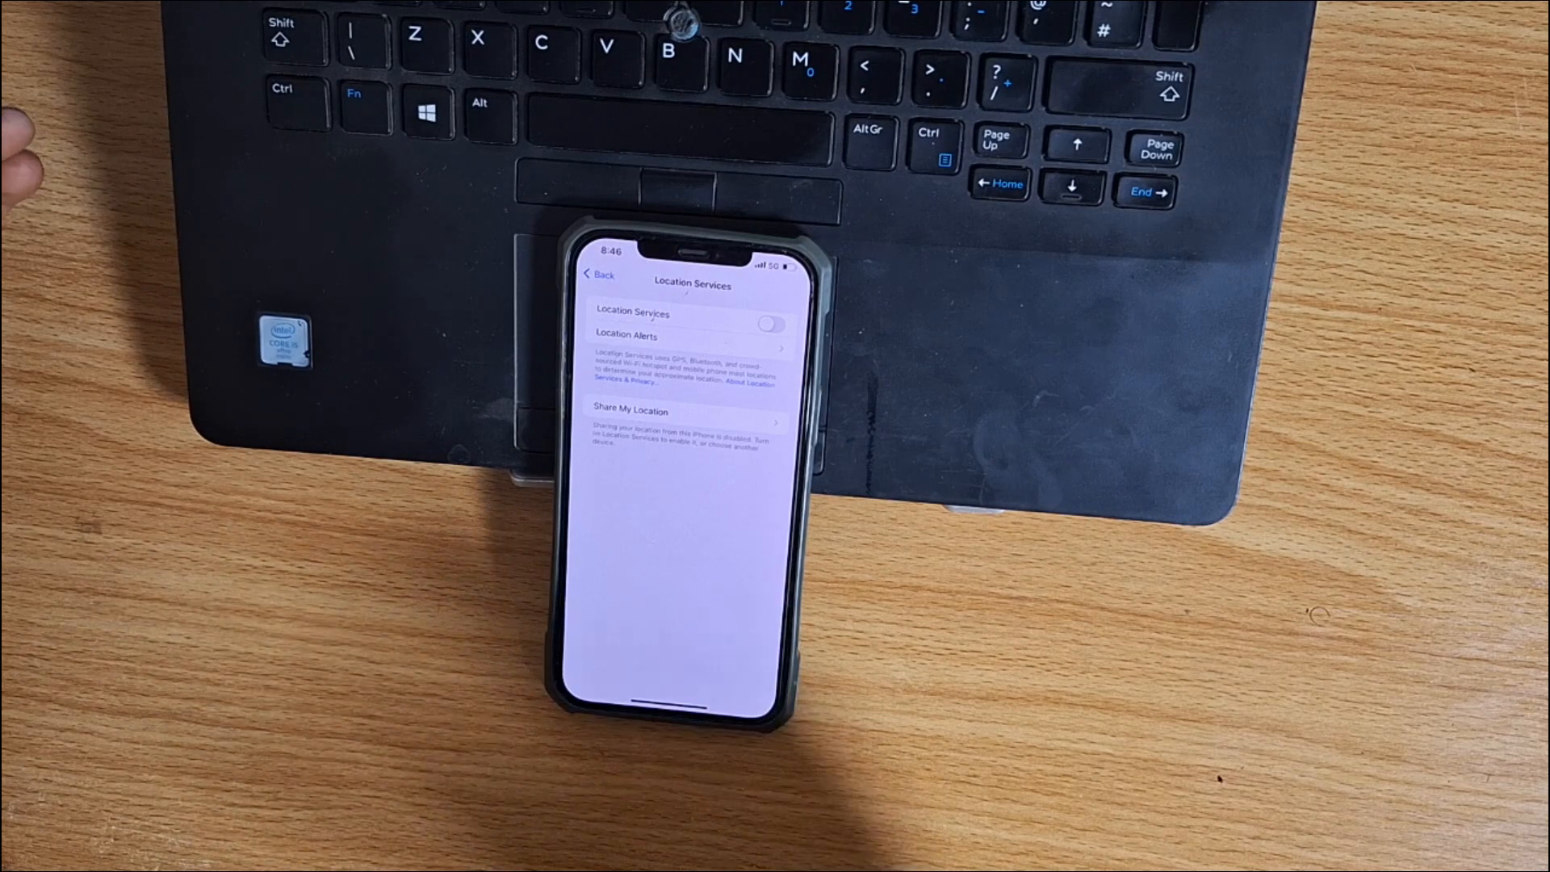
pyautogui.click(774, 326)
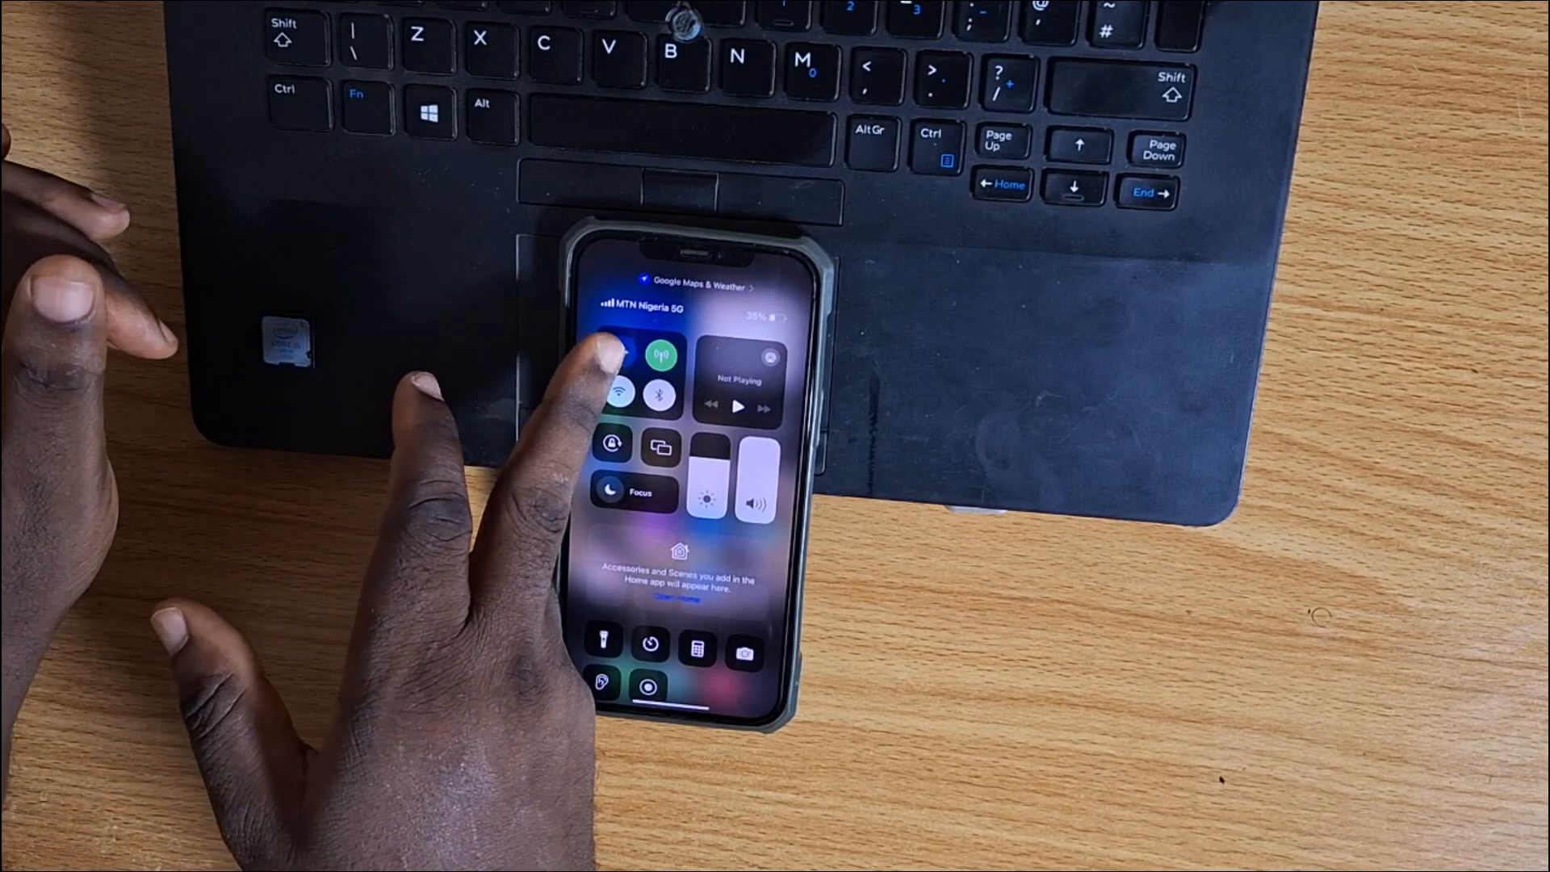
# Step: Tap the airplane icon in Control Centre, then close it to the home screen
pyautogui.click(620, 354)
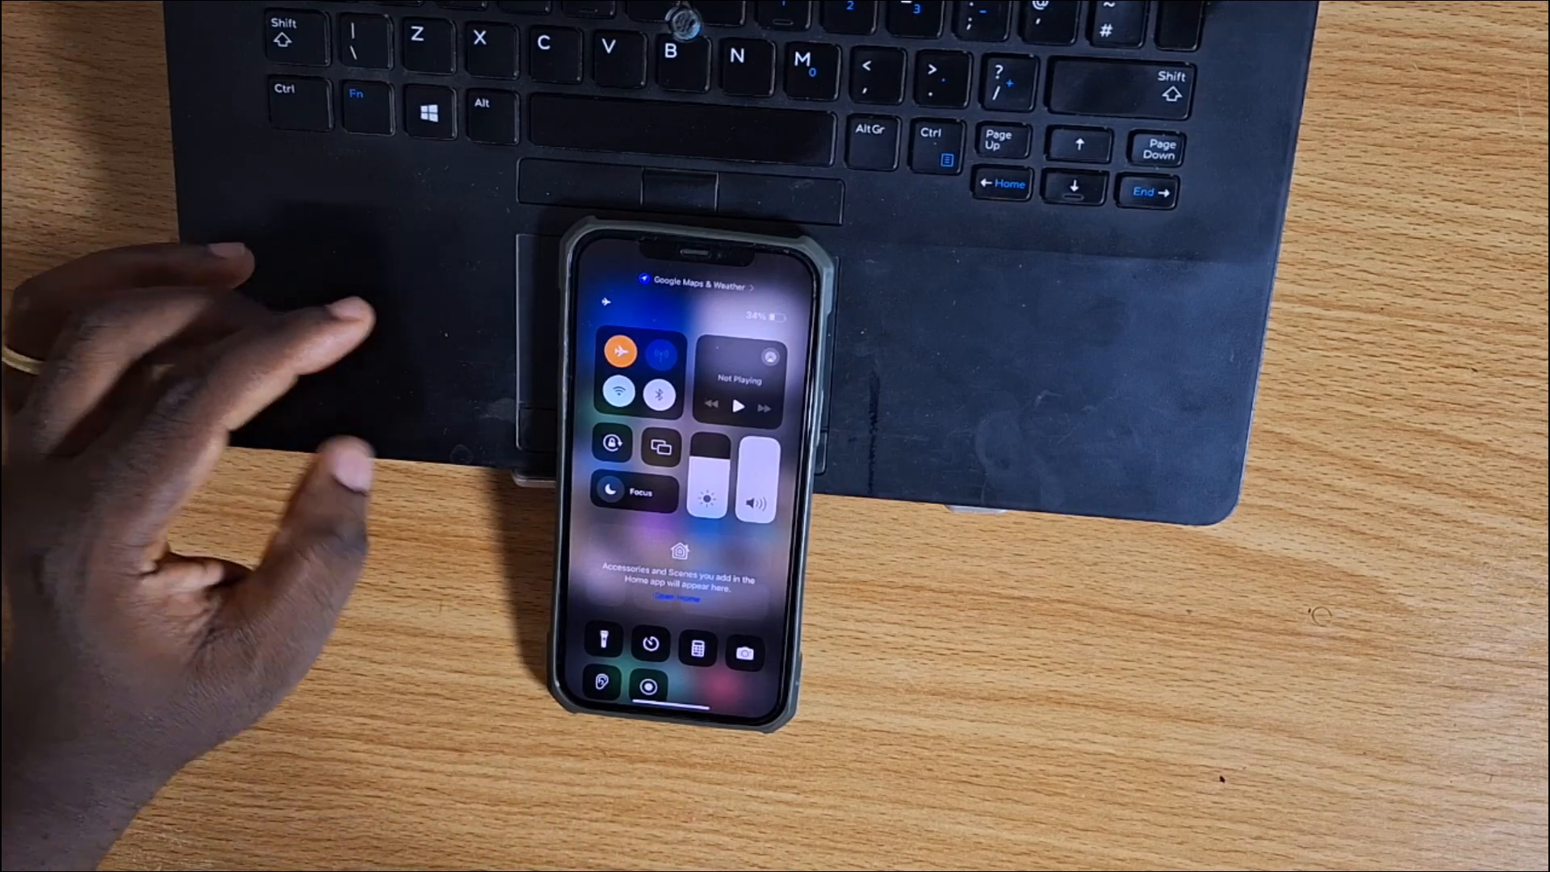
pyautogui.click(661, 353)
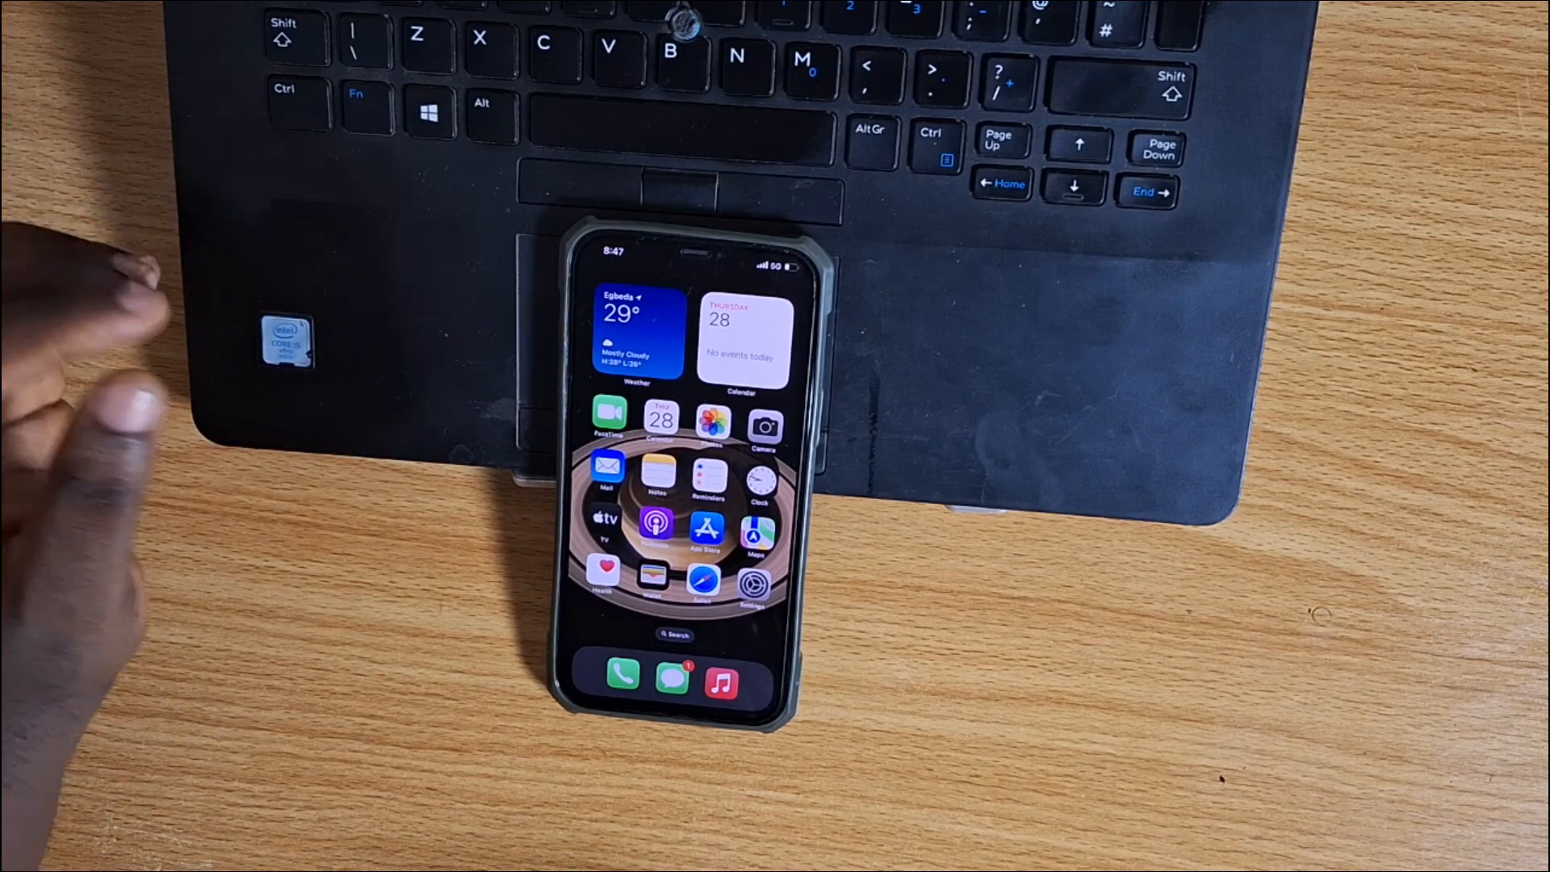
pyautogui.moveTo(197, 445)
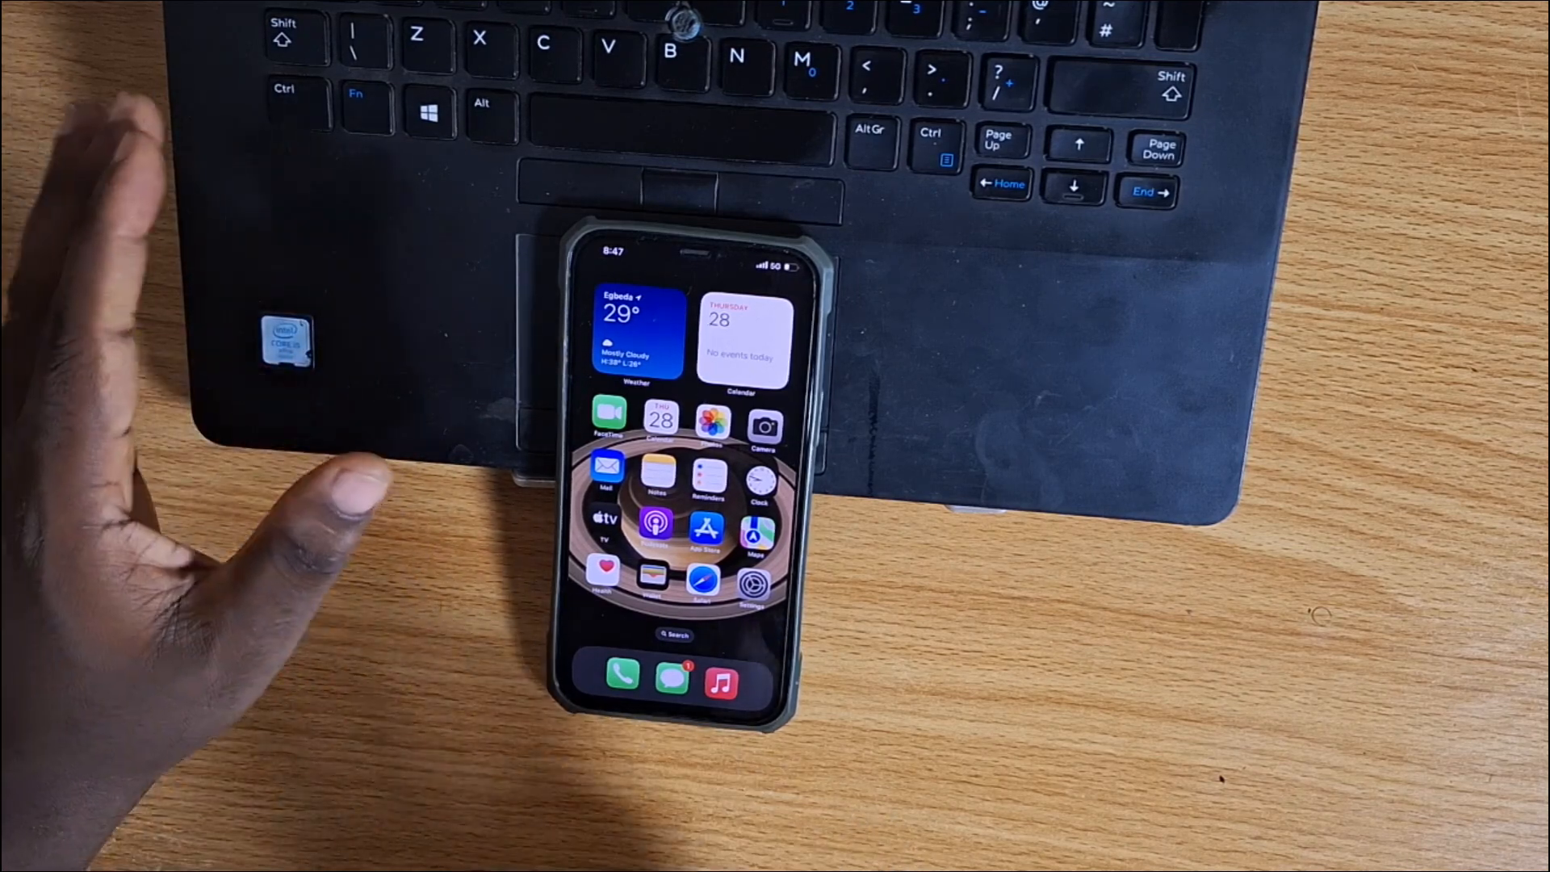
# Step: Open Apple ID's Find My settings in Settings, dismissing the no-internet alert
pyautogui.click(753, 585)
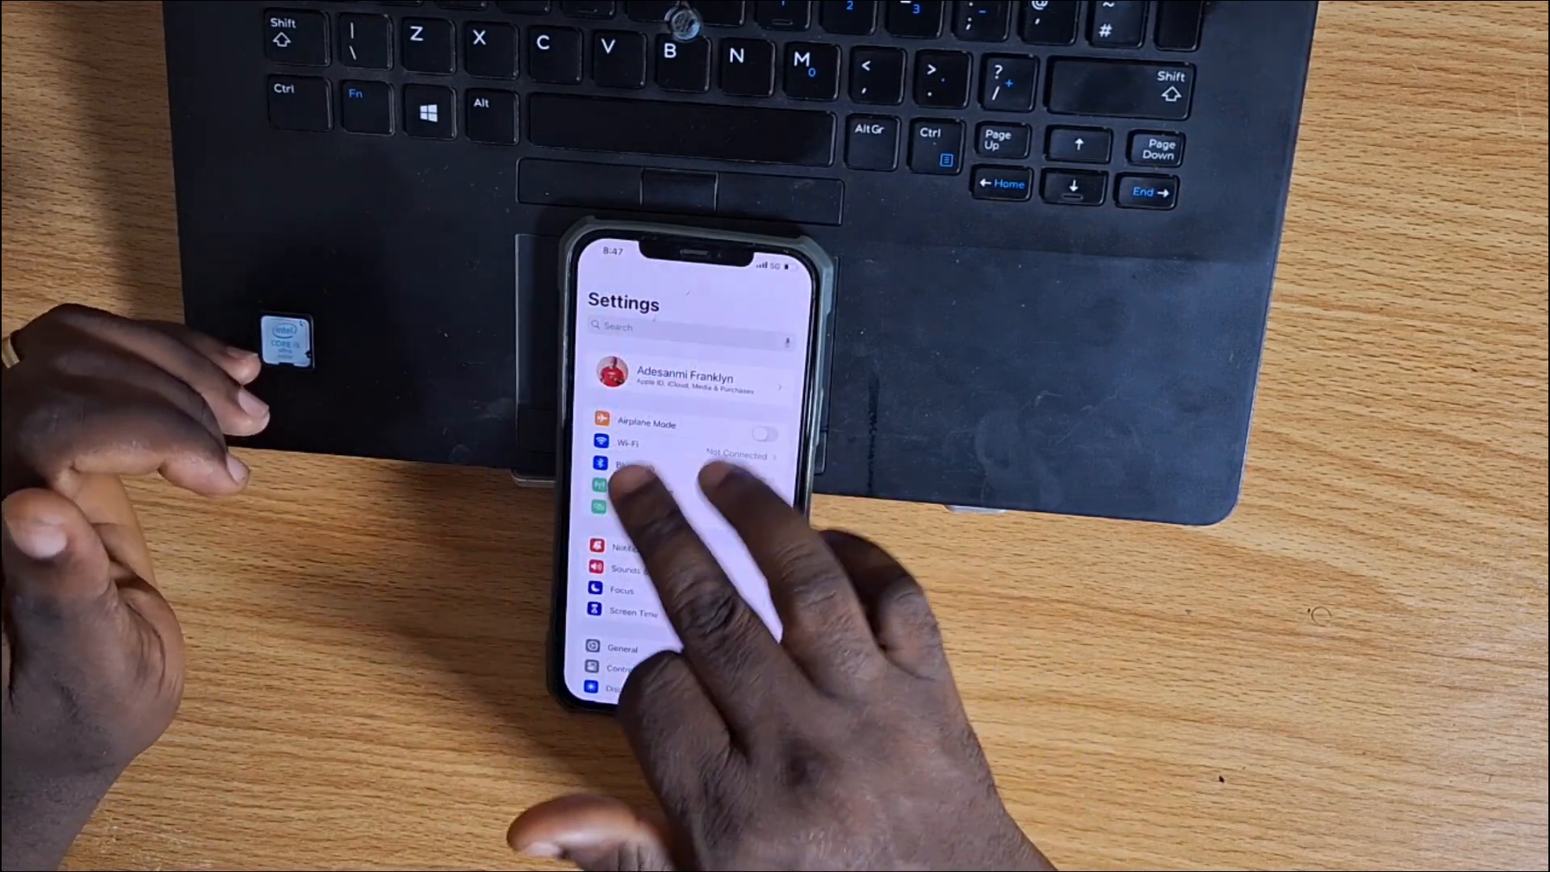
pyautogui.click(686, 375)
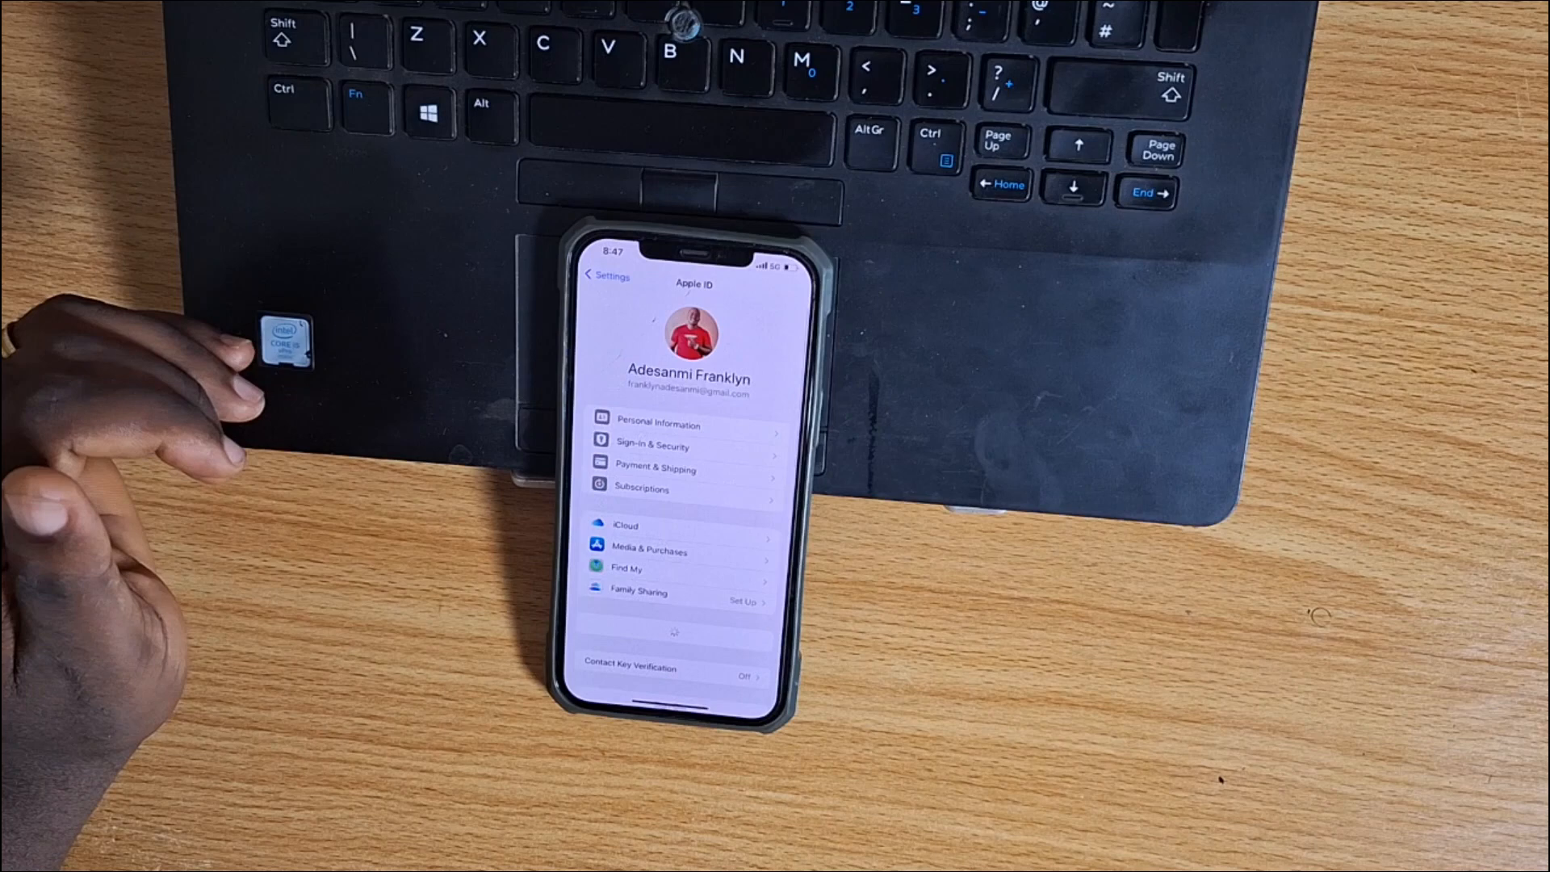
pyautogui.click(626, 568)
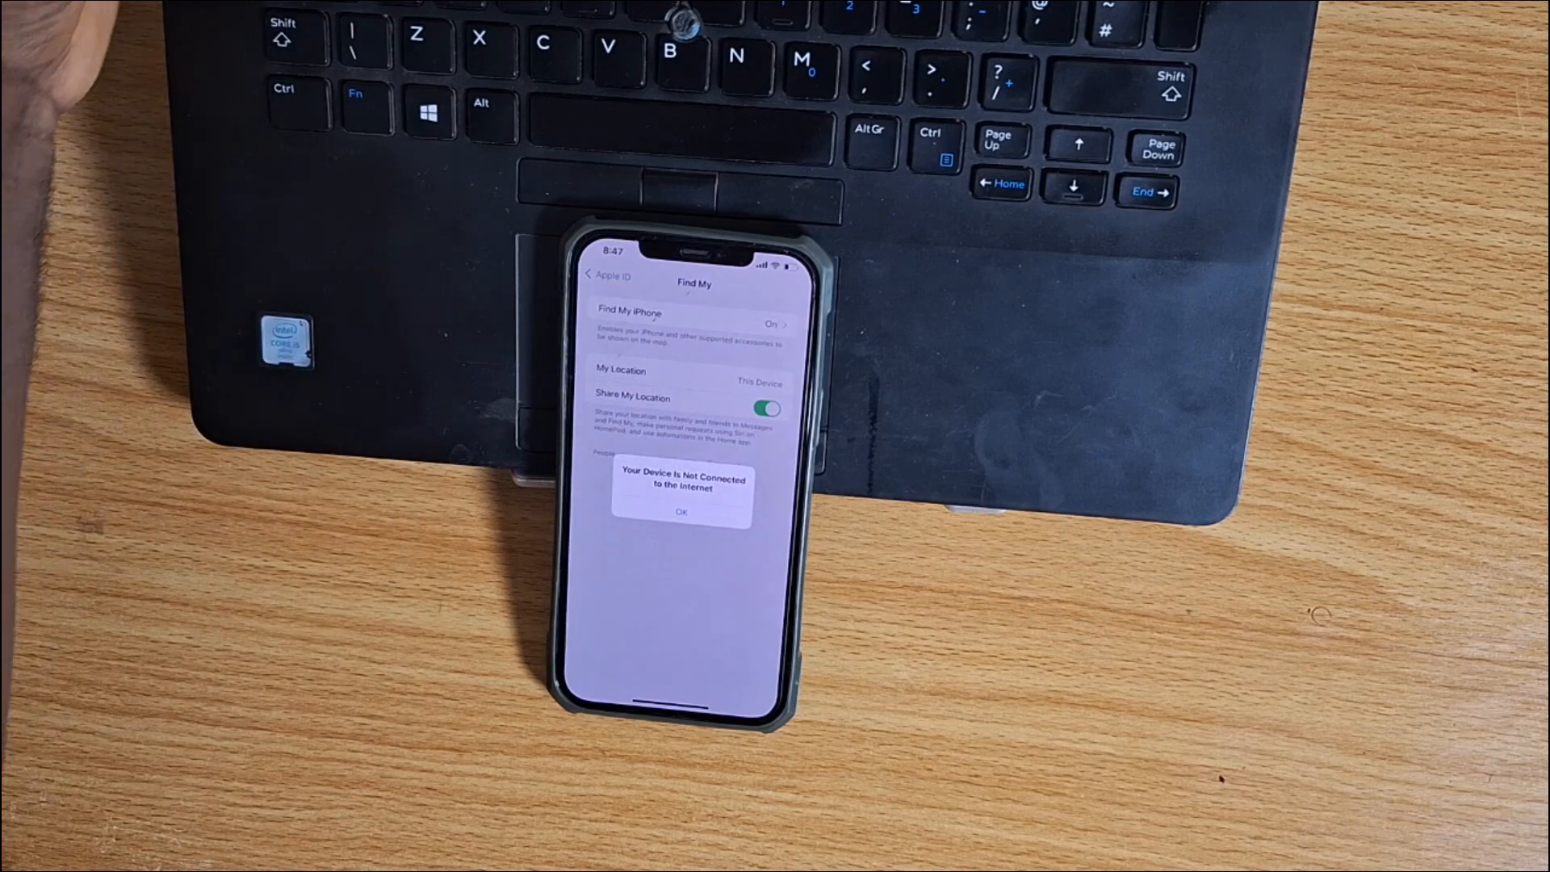
pyautogui.click(680, 512)
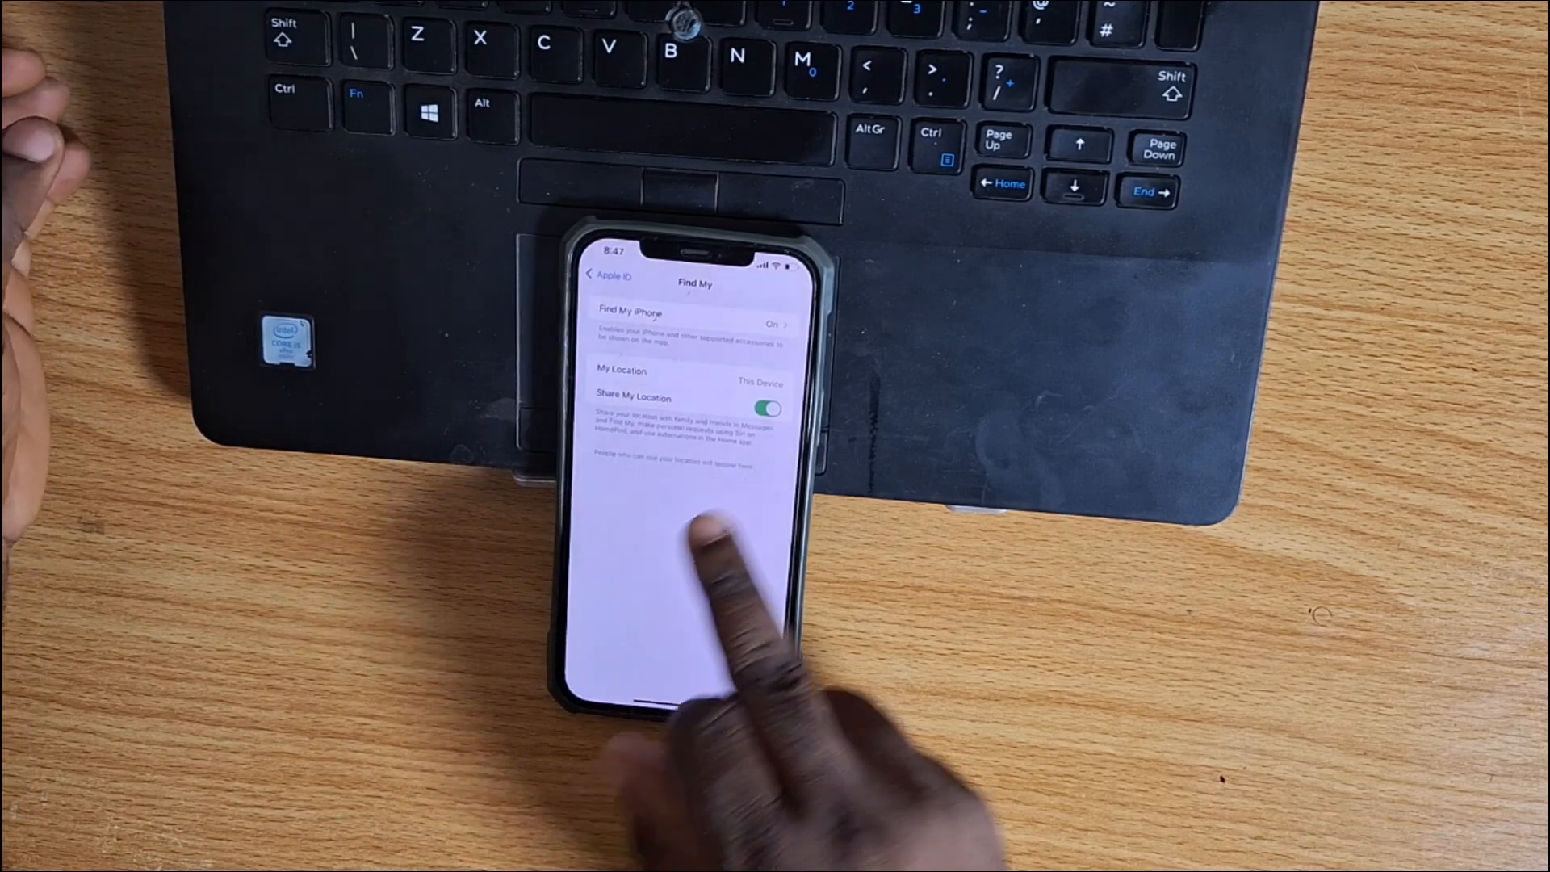
# Step: Toggle Share My Location off and then back on
pyautogui.click(769, 409)
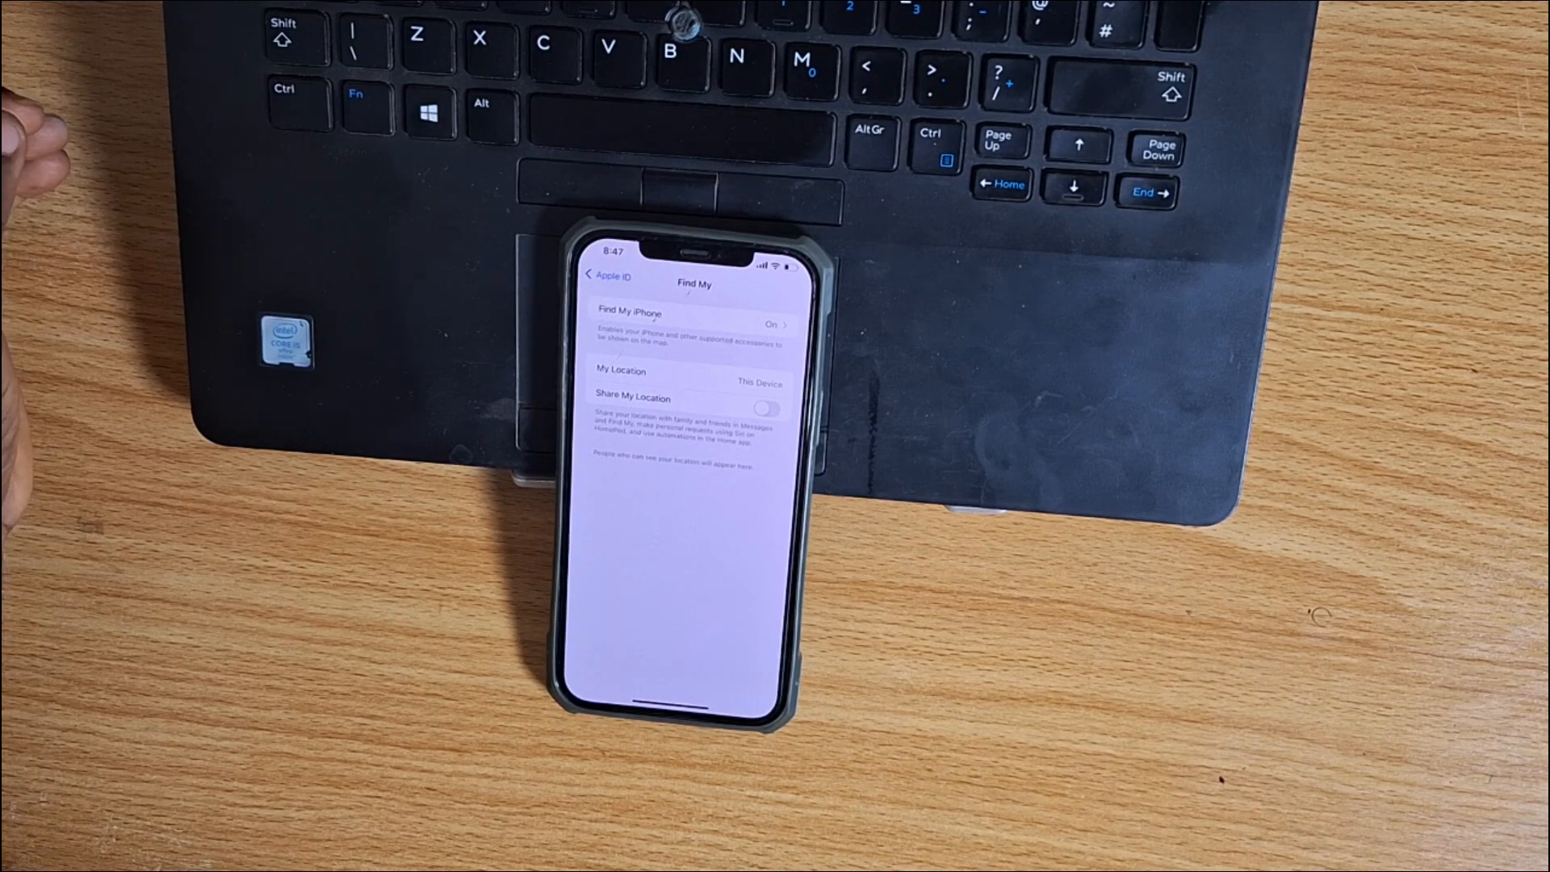
pyautogui.click(771, 409)
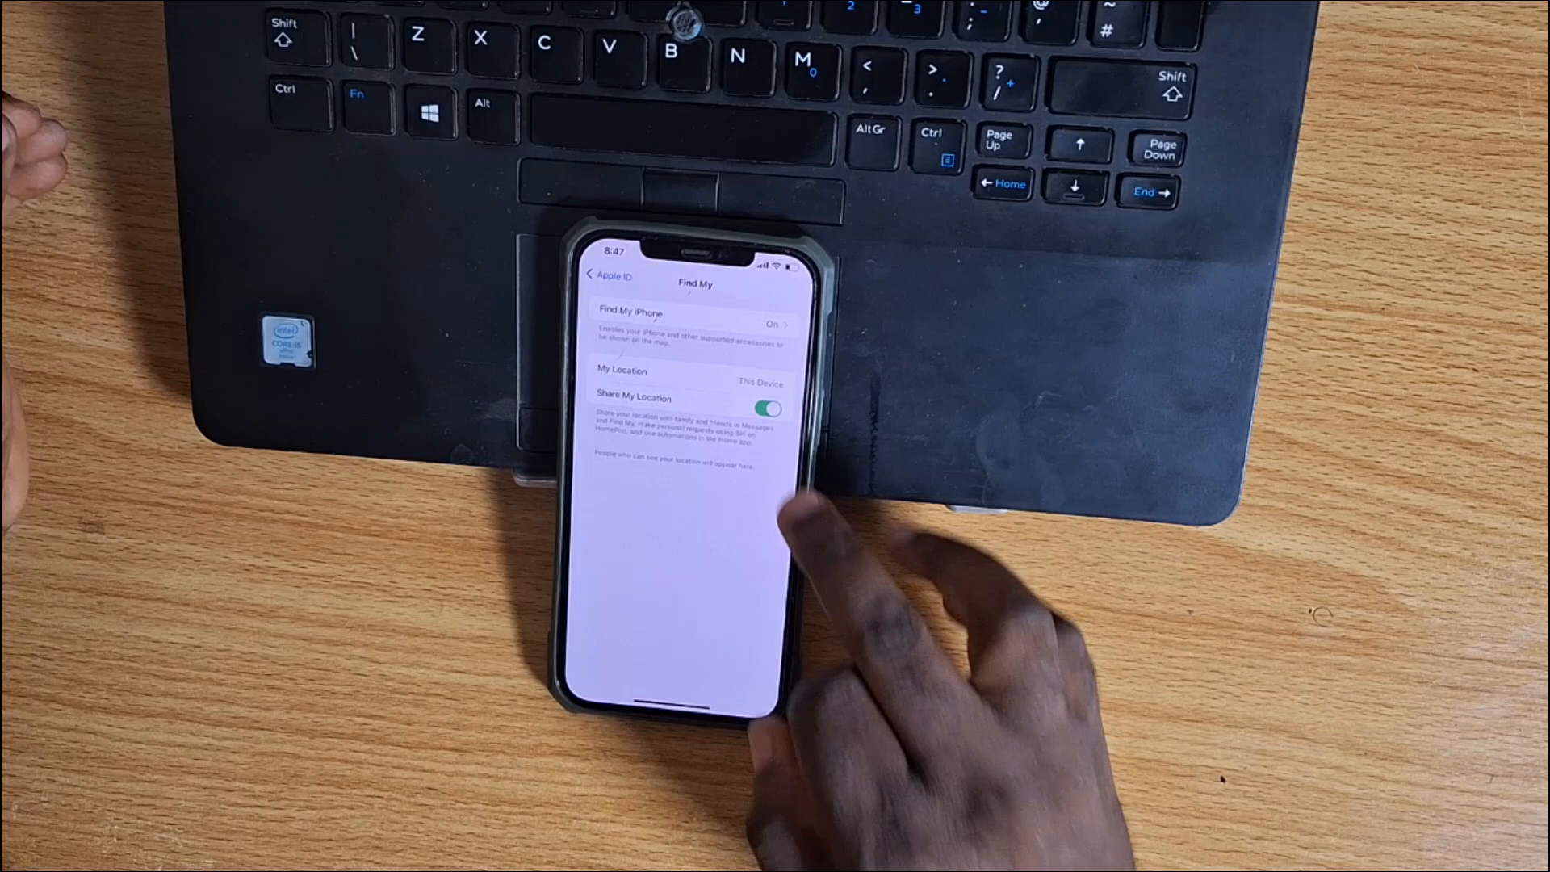
pyautogui.click(770, 410)
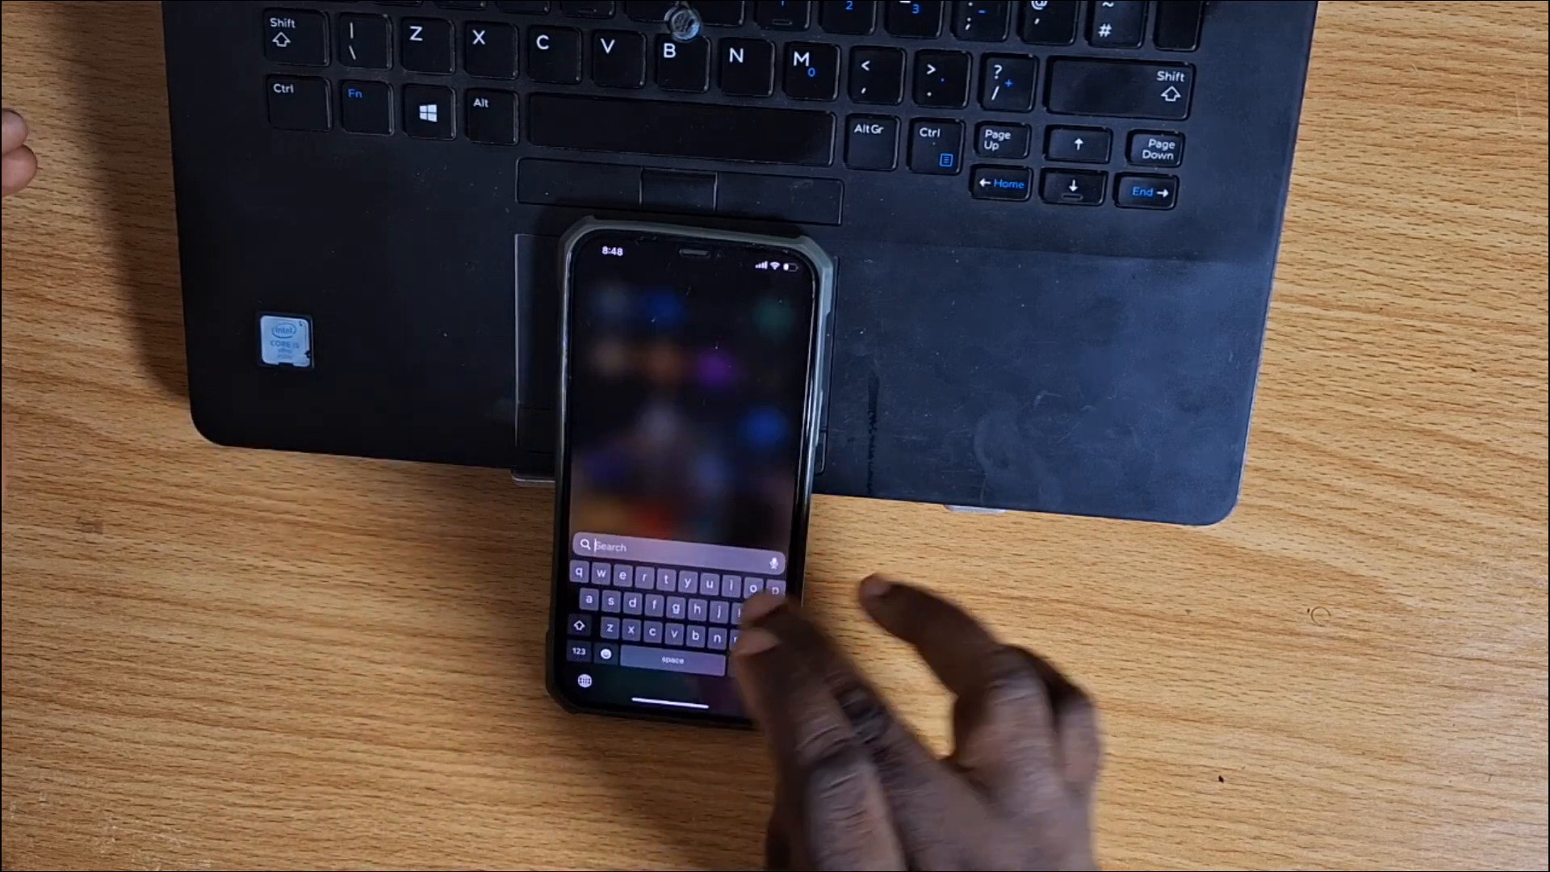
# Step: Search 'mf' in Spotlight to launch Find My and choose Not Now for notifications
pyautogui.write('mf')
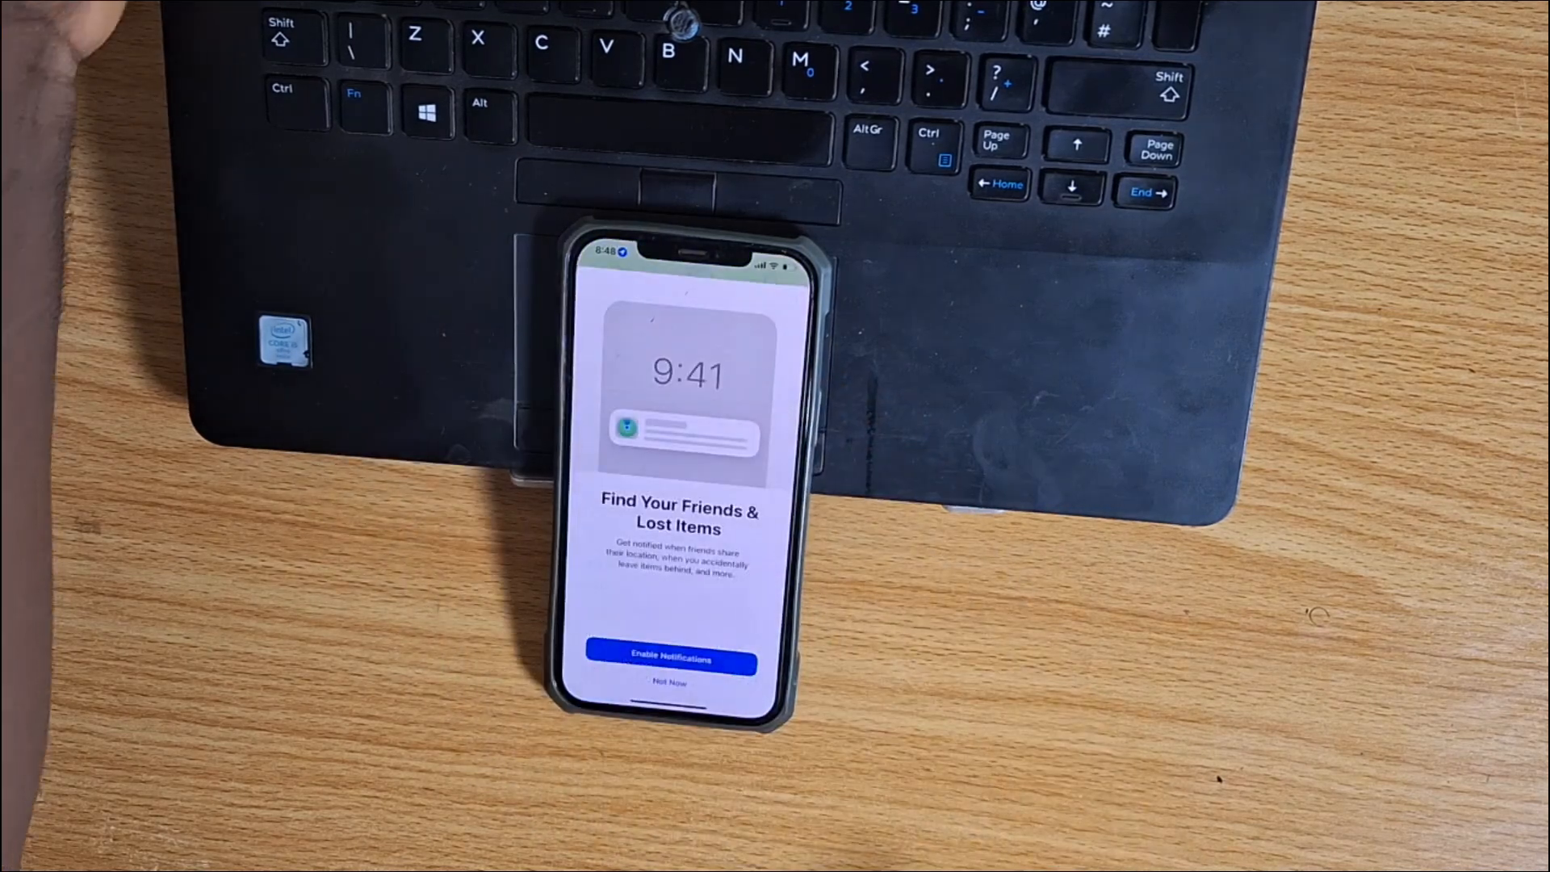
pyautogui.click(669, 682)
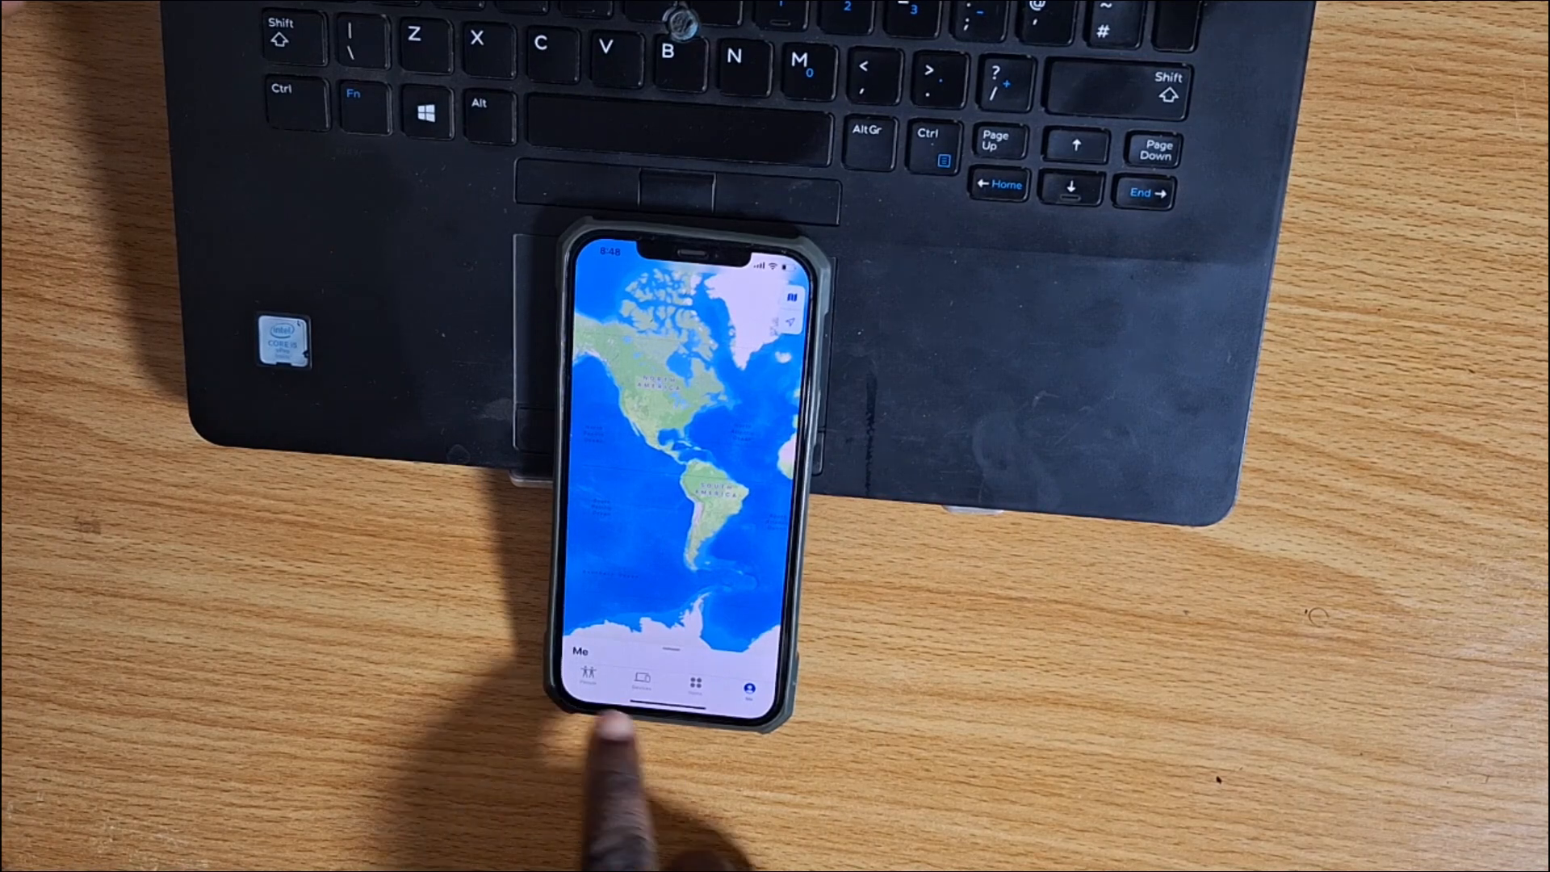
# Step: On the Me tab, expand the panel and toggle Share My Location off, then on
pyautogui.click(643, 684)
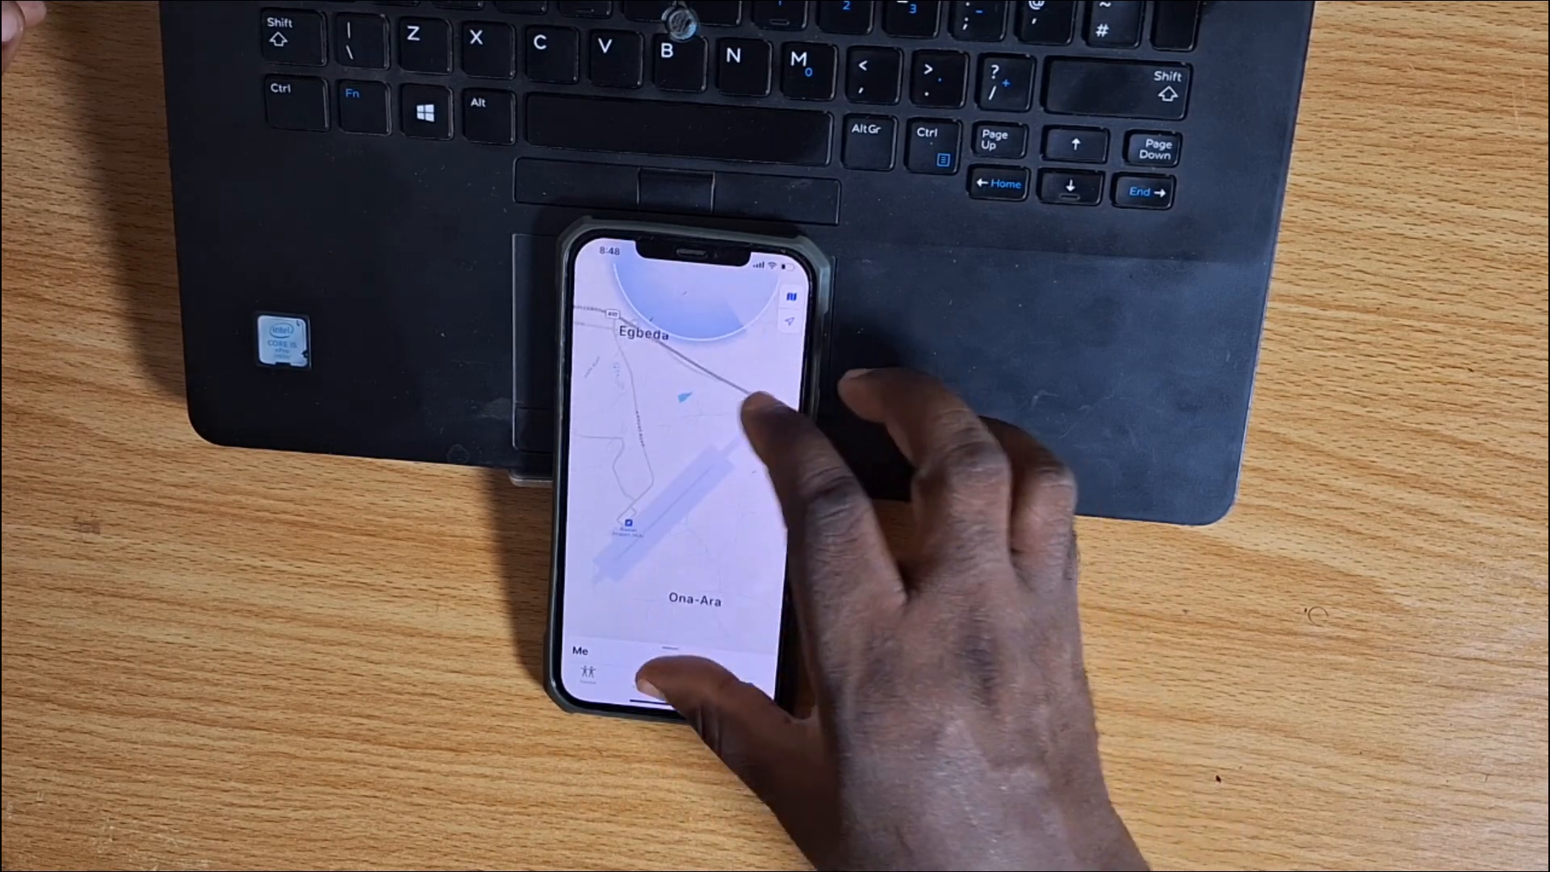
pyautogui.click(594, 662)
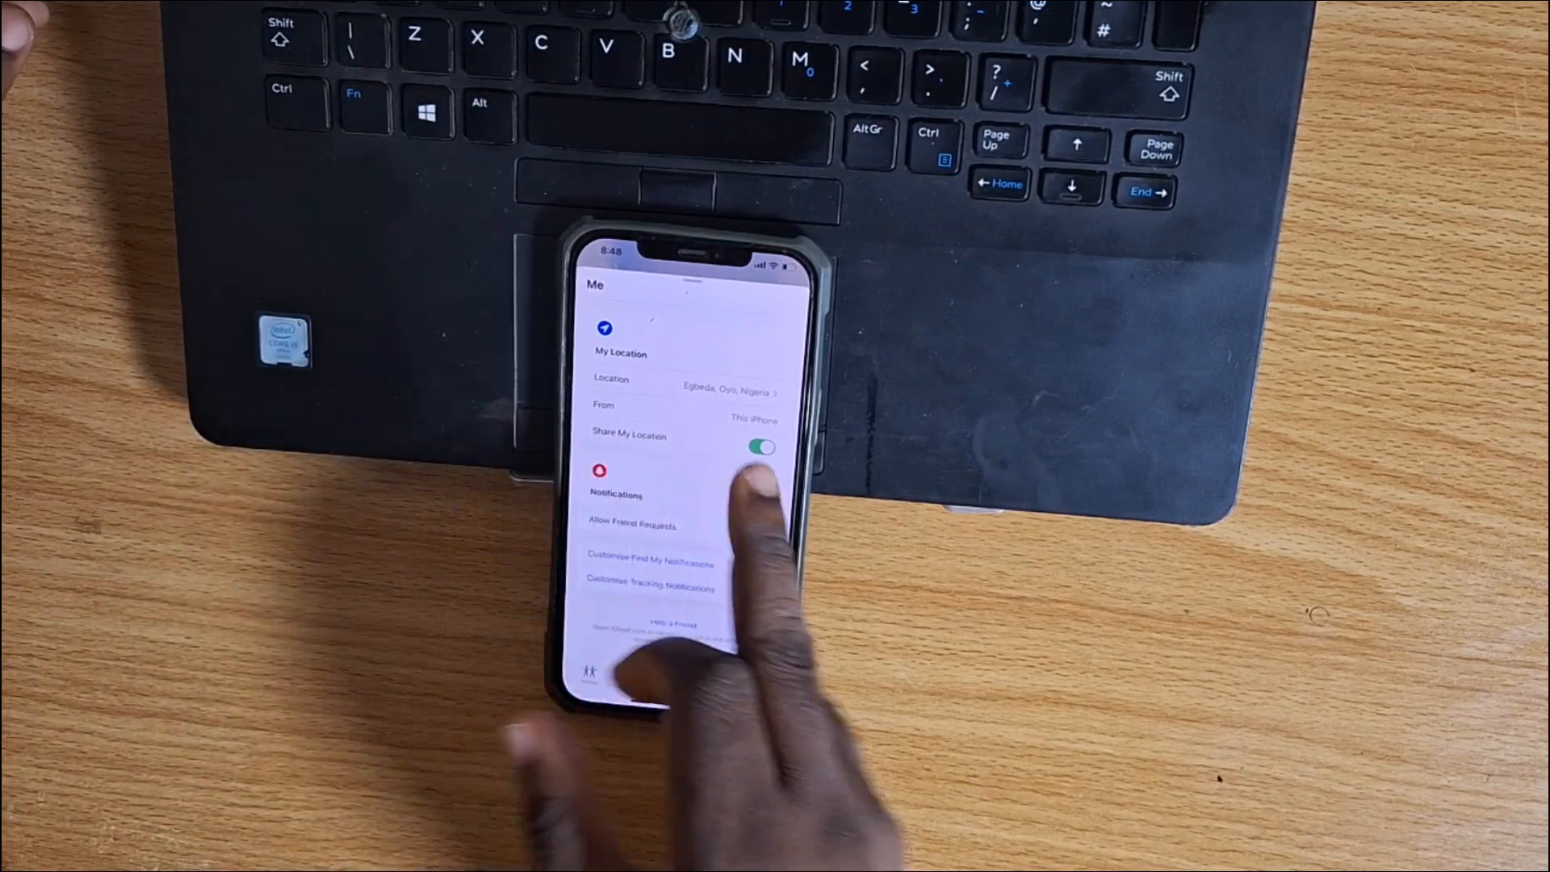
pyautogui.click(761, 448)
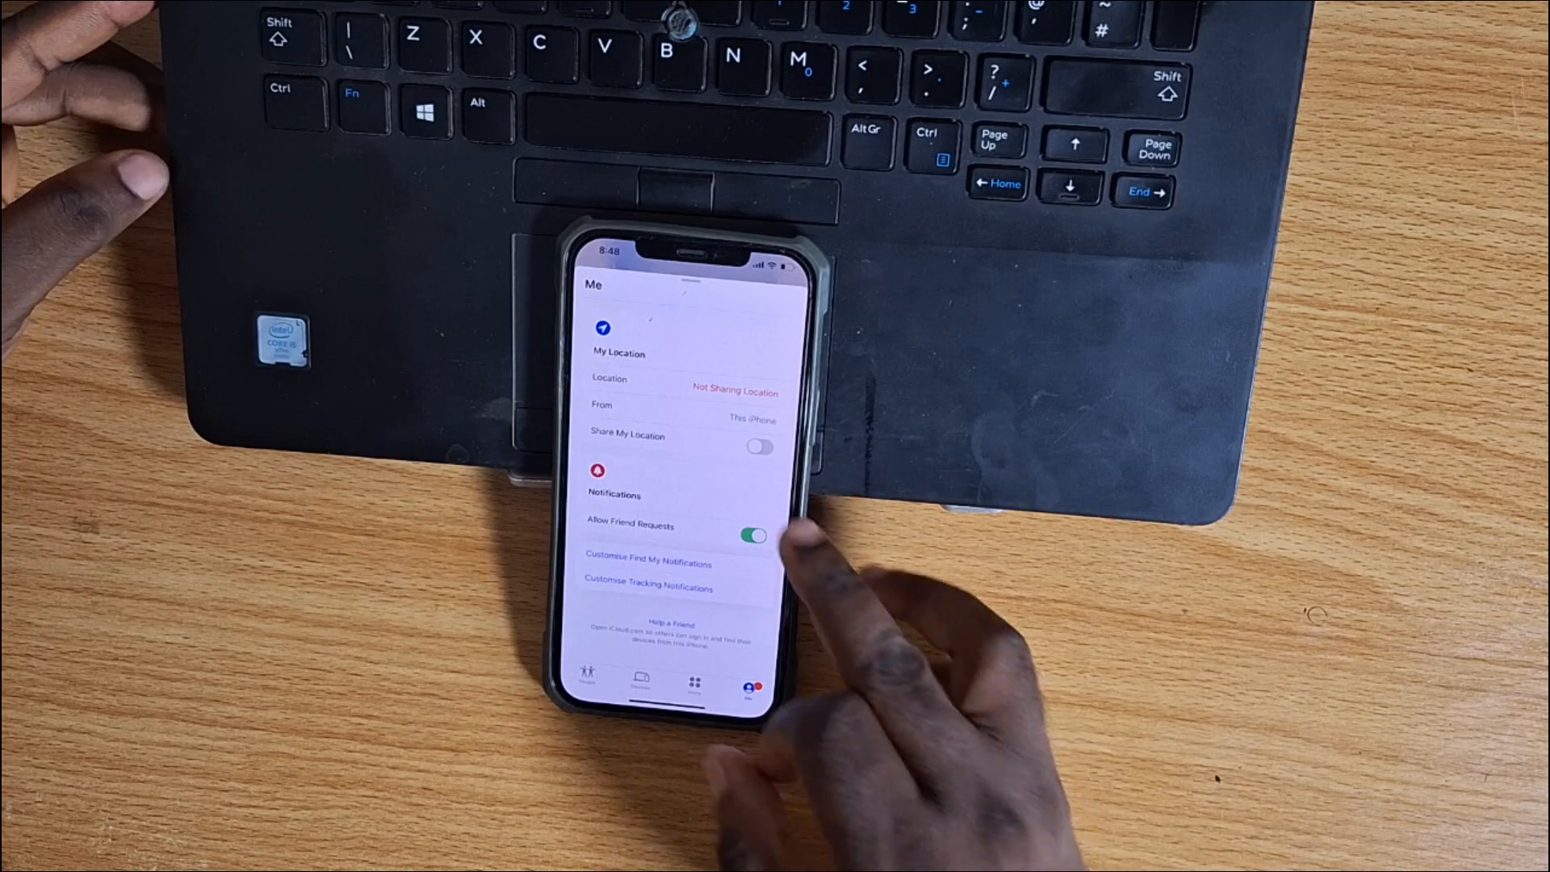
pyautogui.click(756, 448)
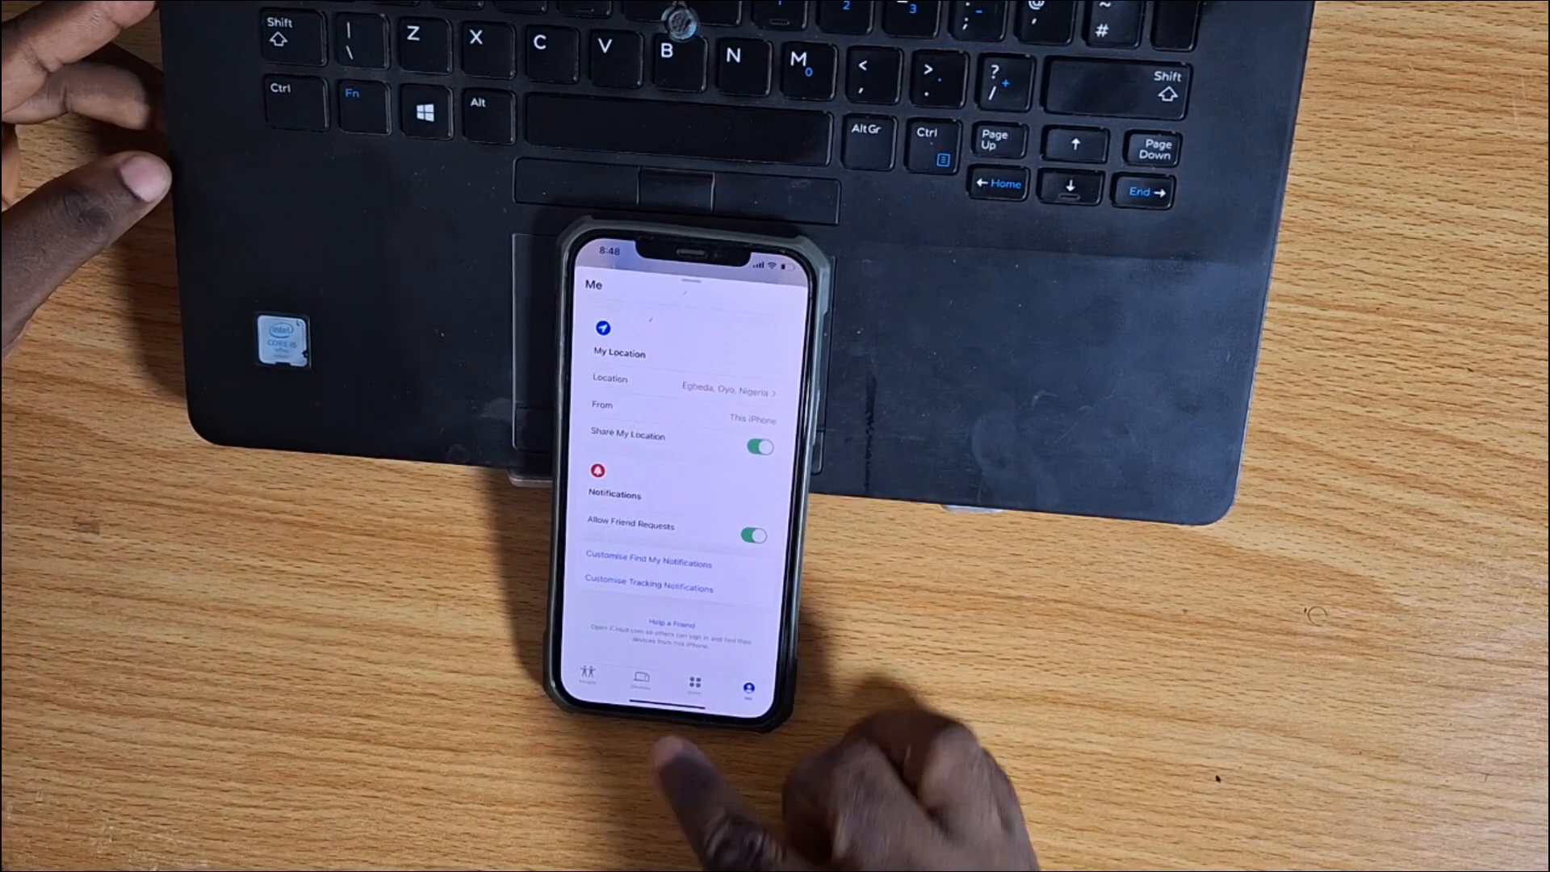